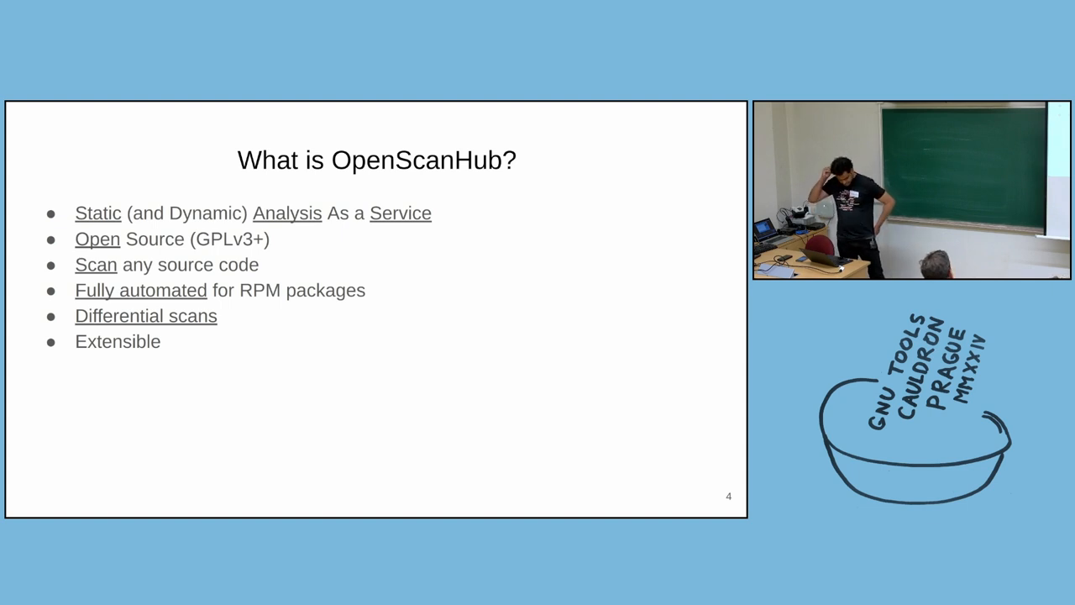
Step: Advance to slide 5, the 'How does it work?' diagram routing scans to Cppcheck, ShellCheck, GCC and Clang
key("Right")
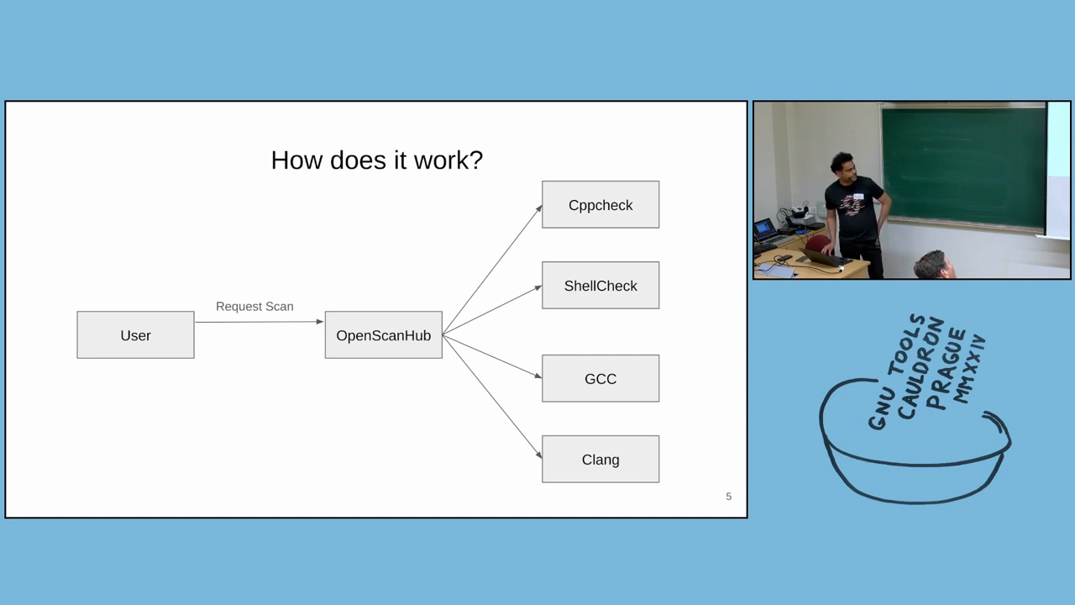
Step: Reveal the Results arrow back to the User, then advance to the Web UI slide with openscanhub.fedoraproject.org
key("Right")
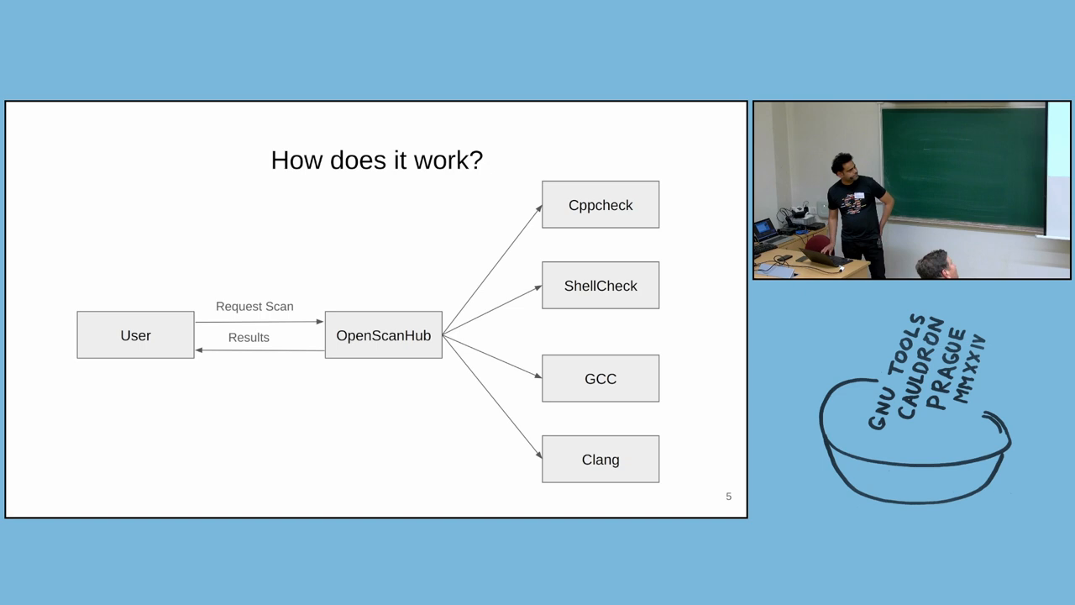
key("Right")
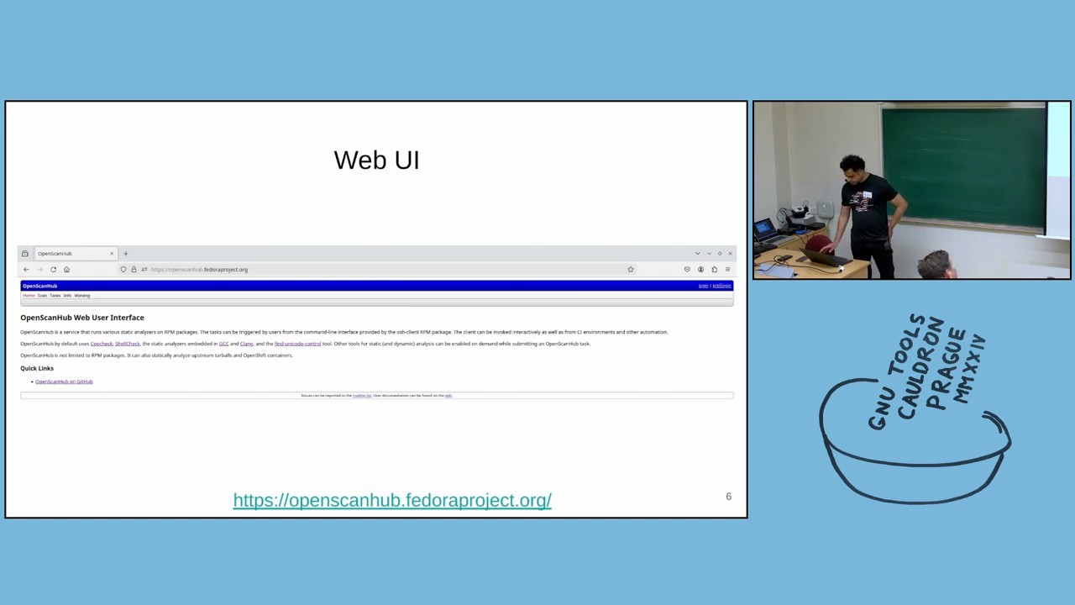
Step: Advance to slide 7, 'How to use it?', showing the Create new scan form
key("Right")
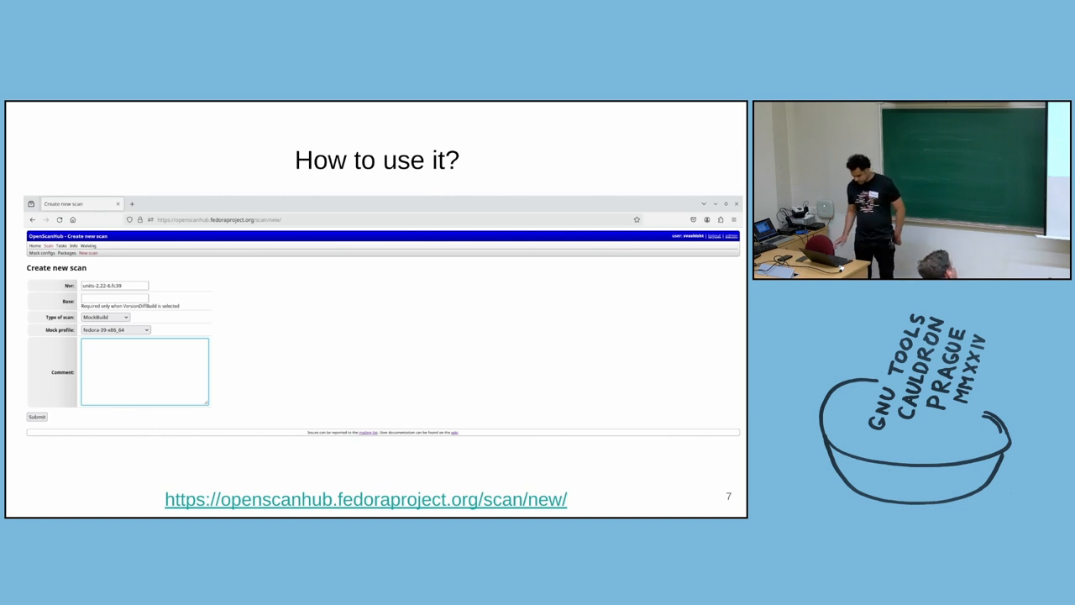
Step: Advance through the usage slides to slide 13, Scan Results for units-2.22-6.fc39
key("Right")
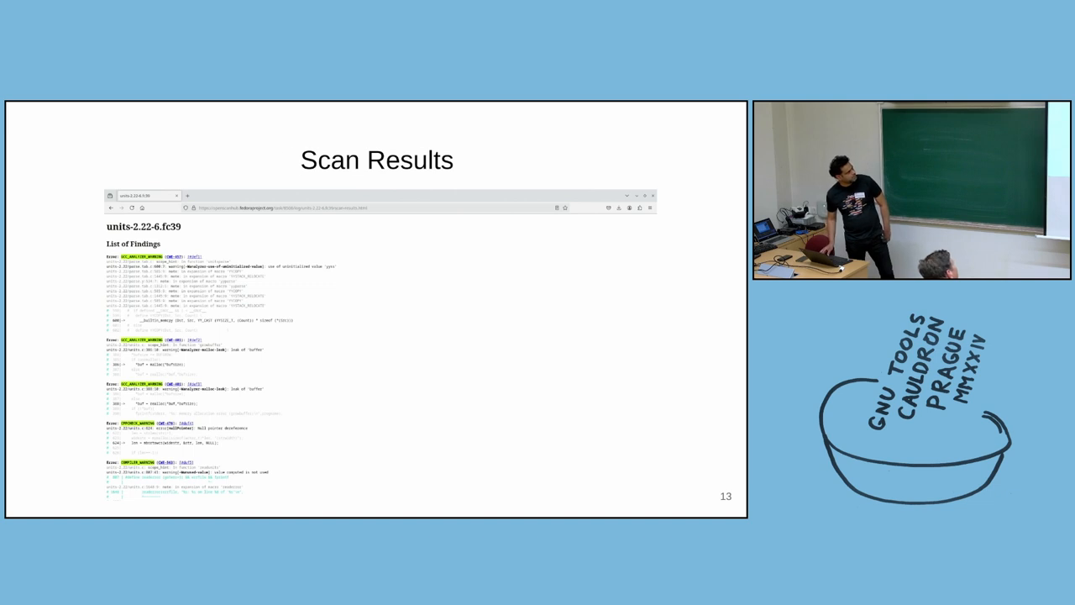
Step: Advance into the Differential Scan slides listing newly introduced findings between versions
key("Right")
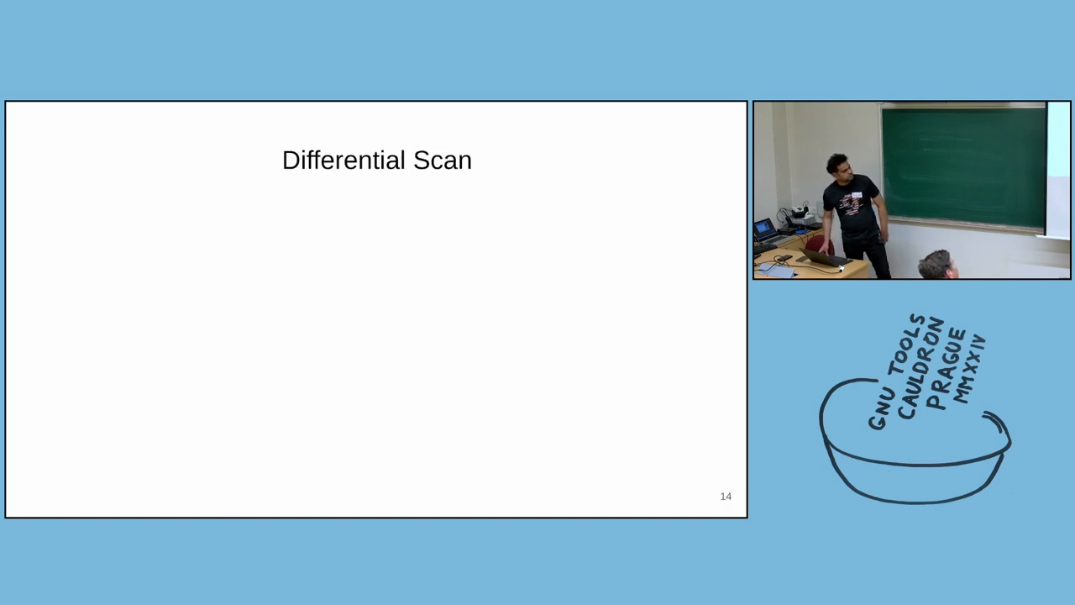
key("Right")
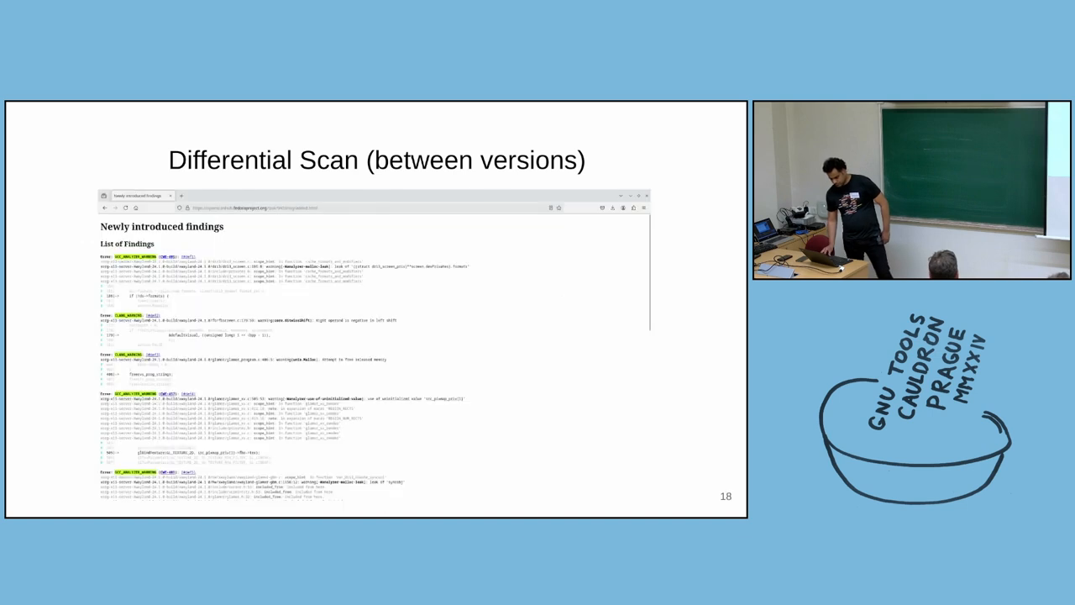